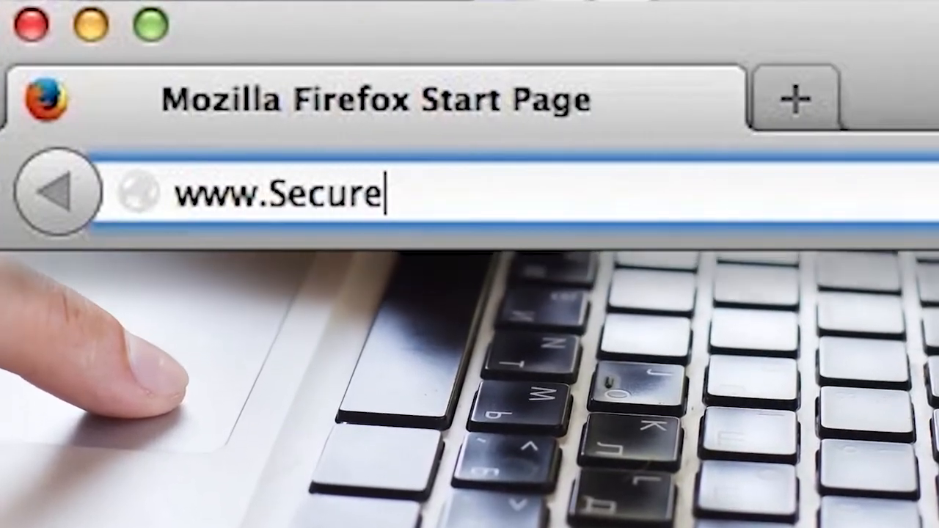
{"action": "type", "text": "ViewUS"}
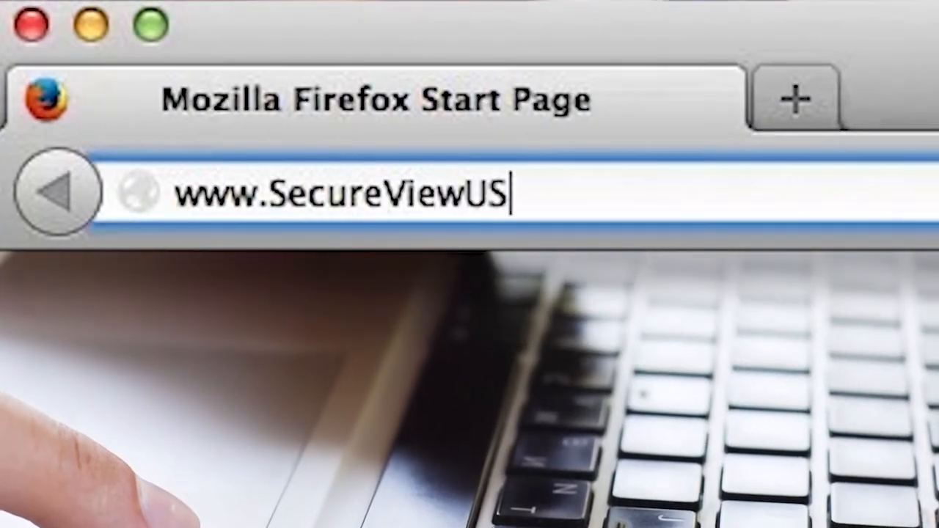
{"action": "key", "text": "Return"}
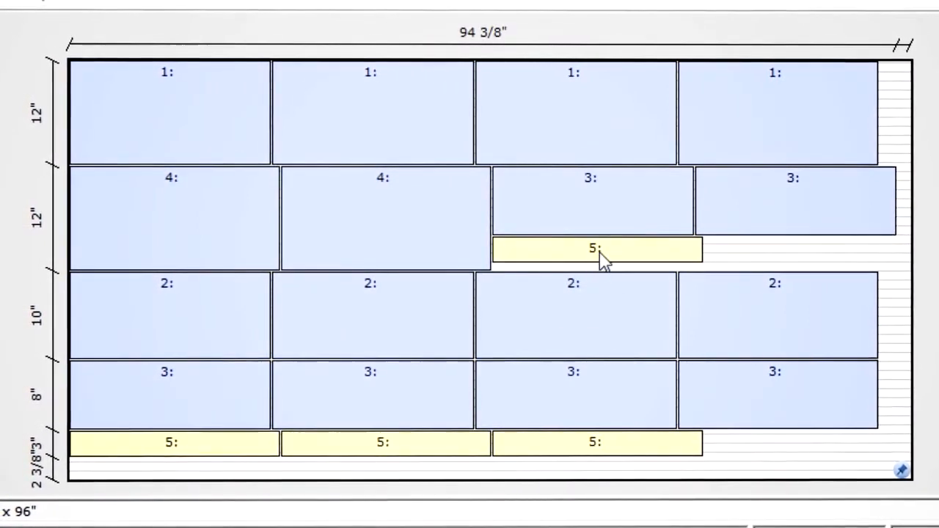
Drag the part 5 strip rightward to the sheet's right edge beneath part 3
{"action": "left_click_drag", "start_coordinate": [594, 249], "coordinate": [774, 250]}
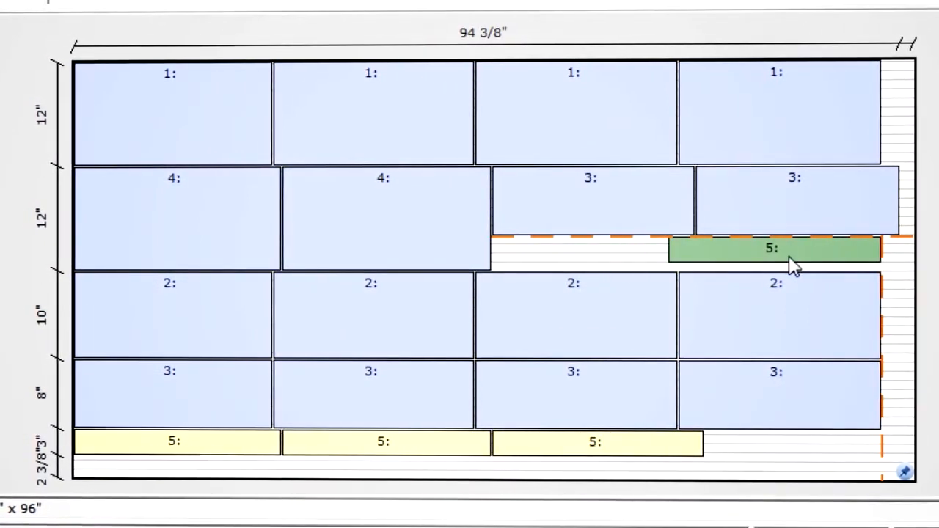